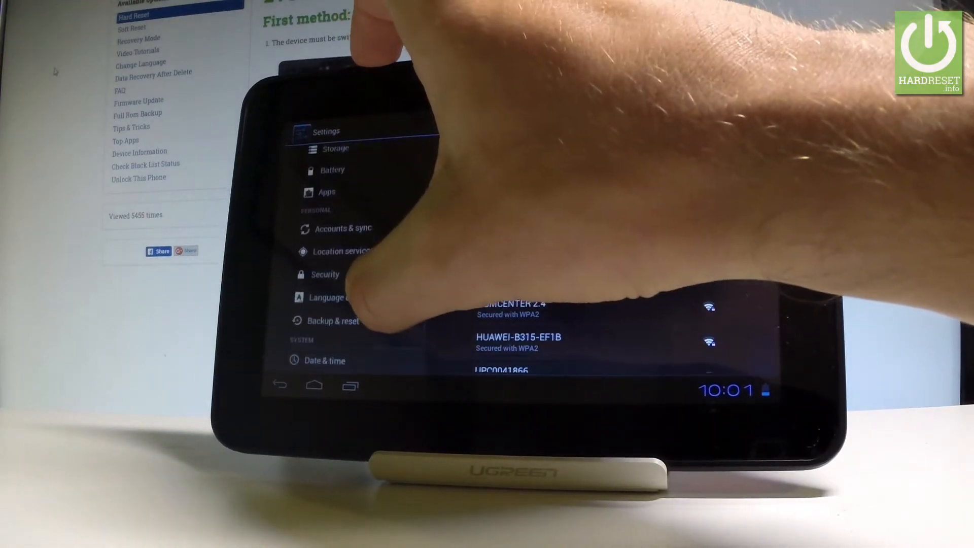
Go to the Backup & reset page from the Settings sidebar.
left_click(333, 323)
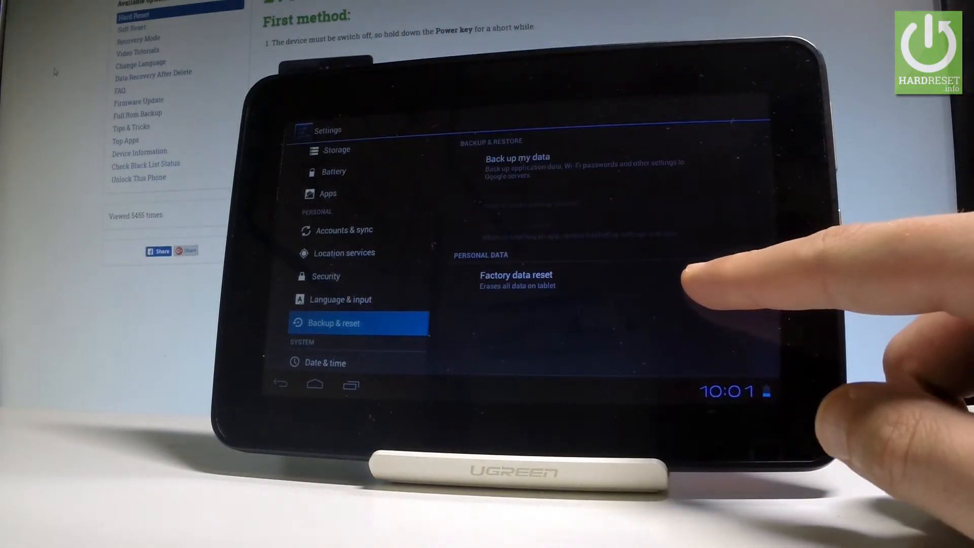
Choose Factory data reset, then Reset tablet, reaching the Erase everything confirmation.
left_click(516, 280)
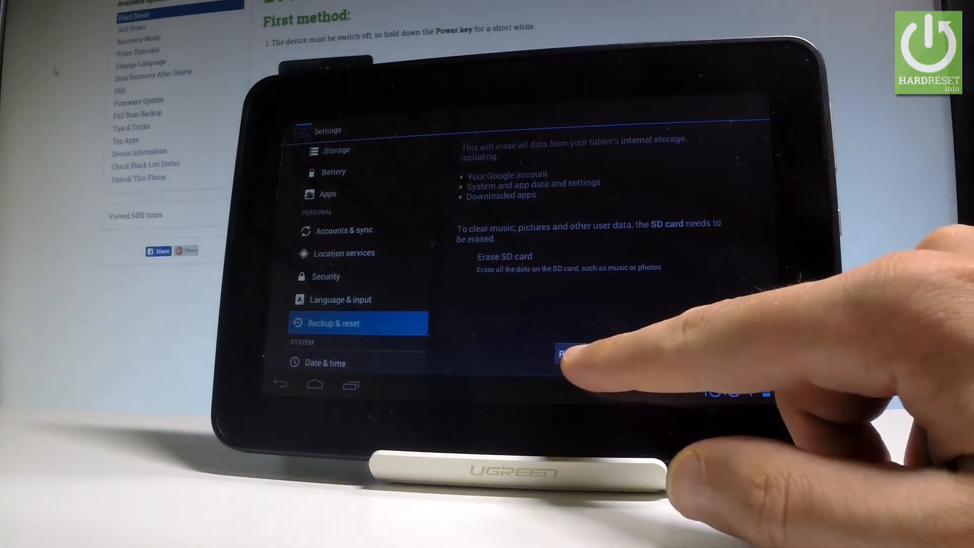
left_click(565, 354)
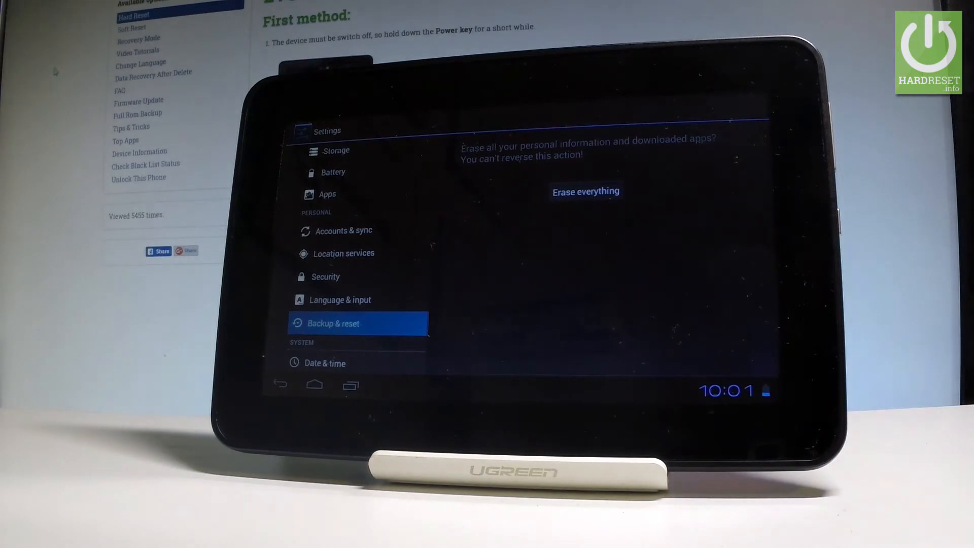